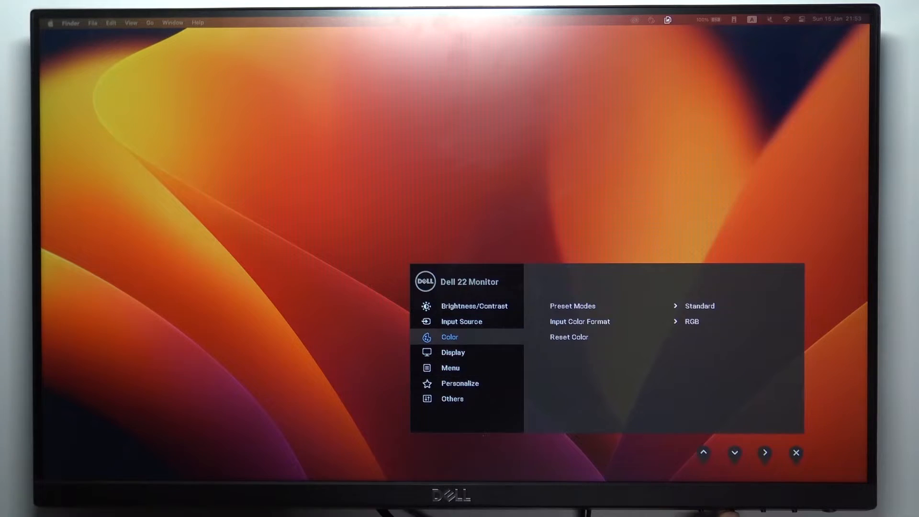
# Step: Move the OSD selection down from Color through Display to the Others category
pyautogui.click(735, 453)
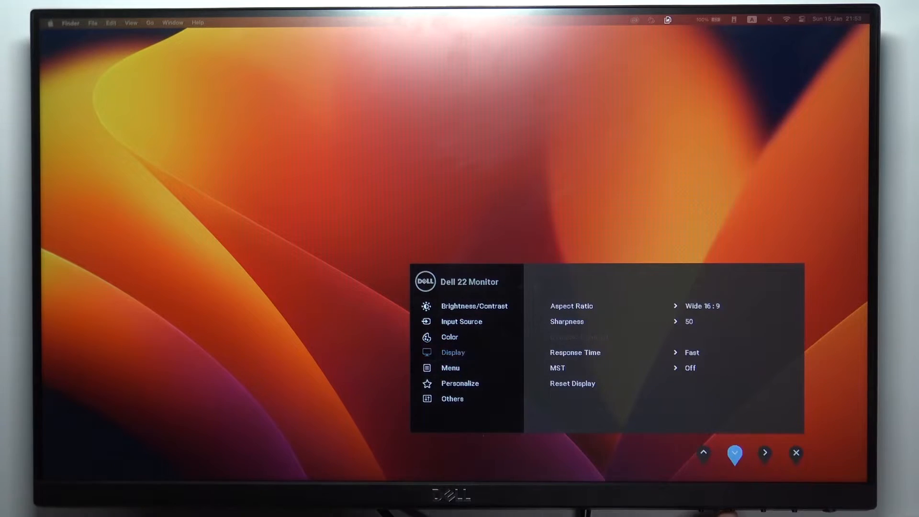
pyautogui.click(735, 453)
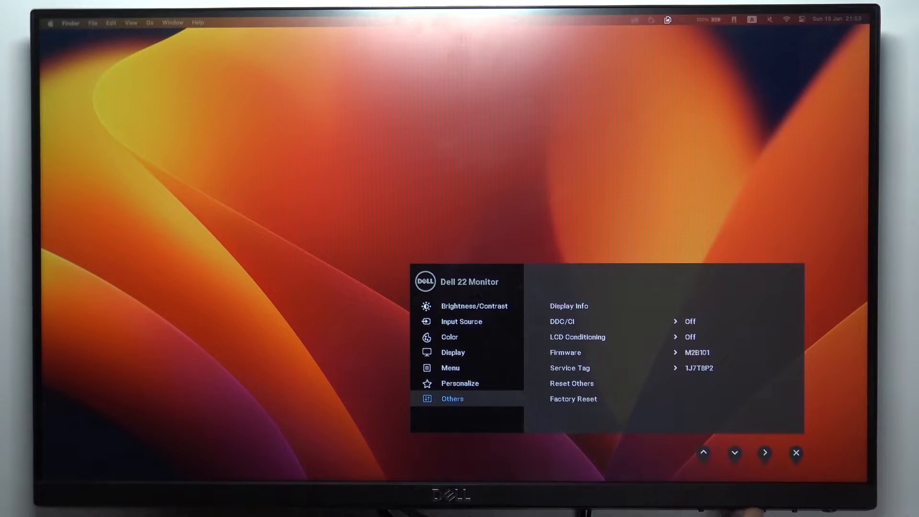
# Step: Enter the Others list and highlight the Factory Reset entry
pyautogui.click(765, 453)
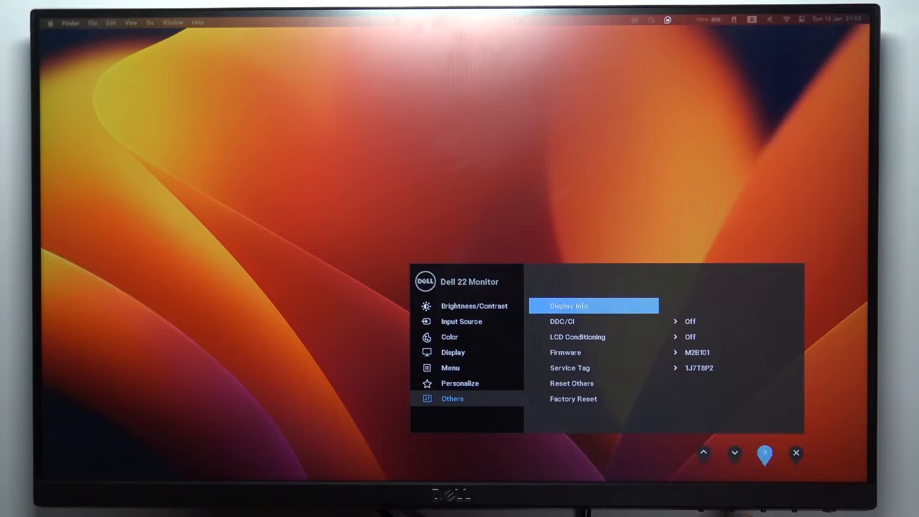
pyautogui.click(734, 453)
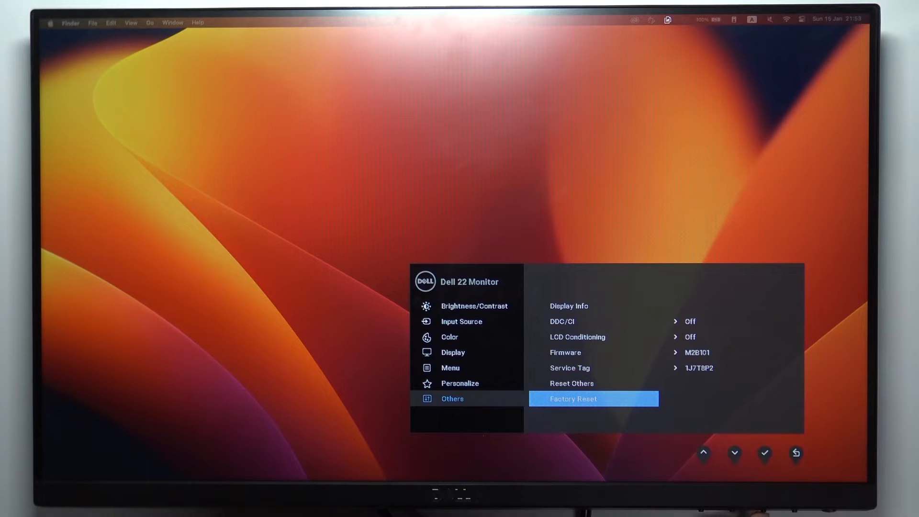
# Step: Select Factory Reset and confirm Yes to restore the P2219HC's default settings
pyautogui.click(764, 453)
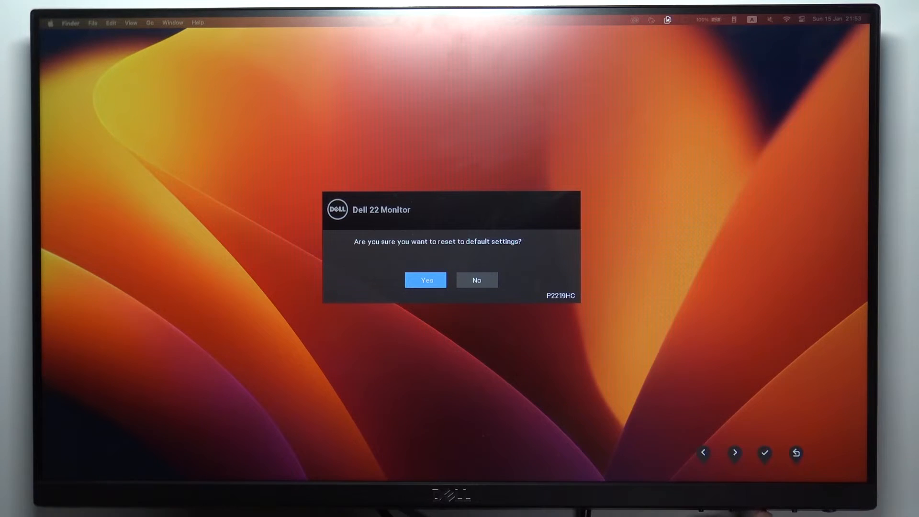
pyautogui.click(764, 453)
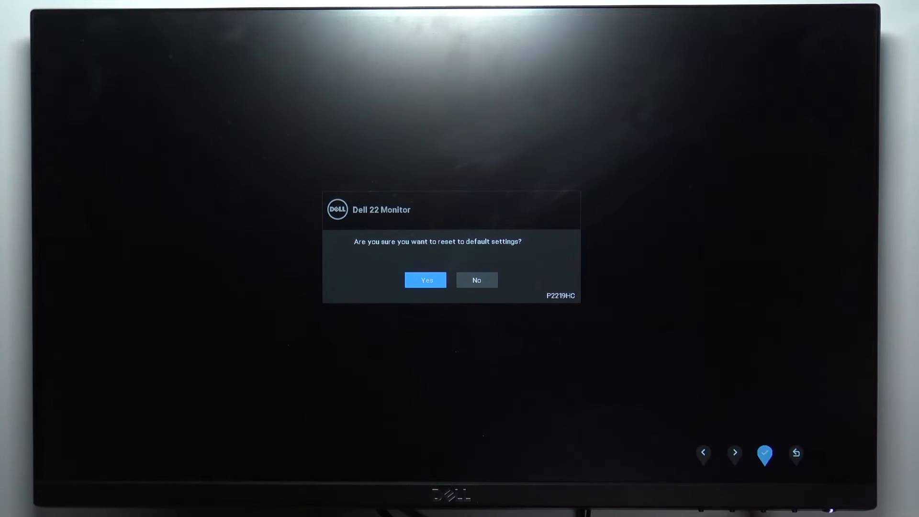